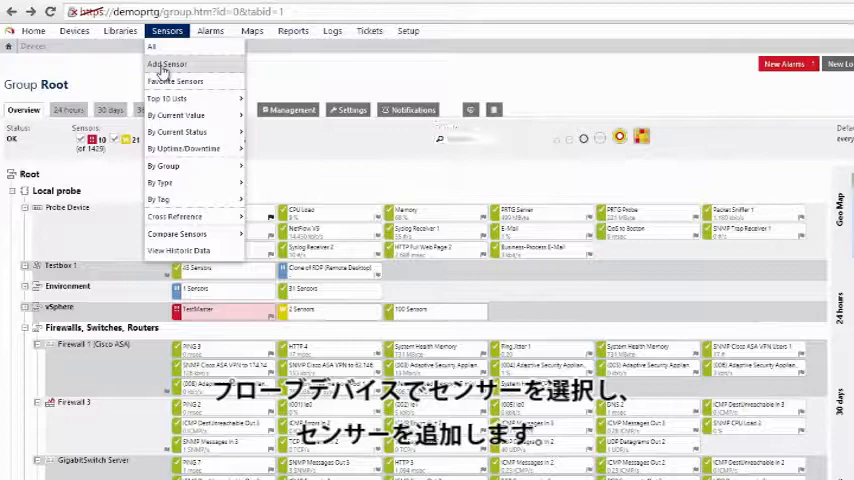
# Search 'syslog' for the probe device and choose the Syslog Receiver sensor type.
pyautogui.click(164, 64)
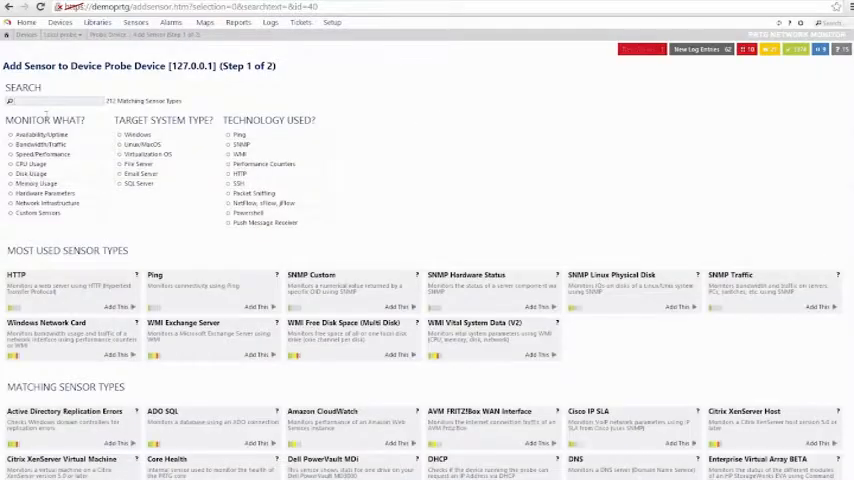
pyautogui.write('sy')
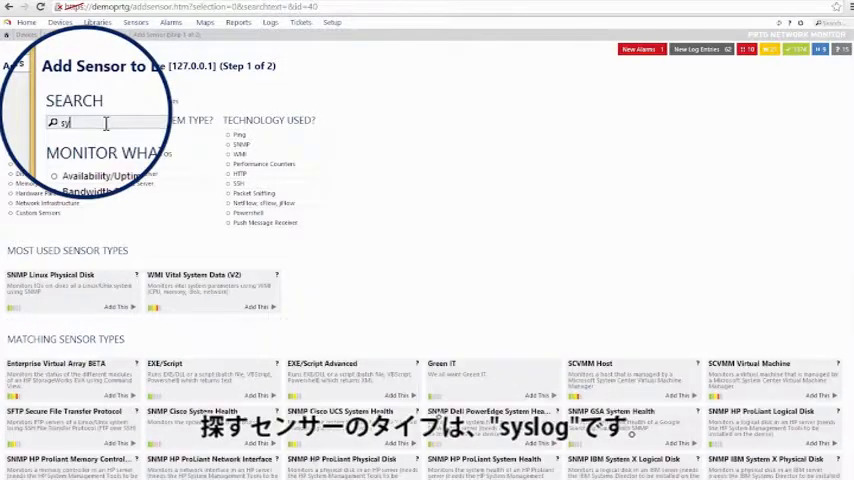
pyautogui.write('syslog')
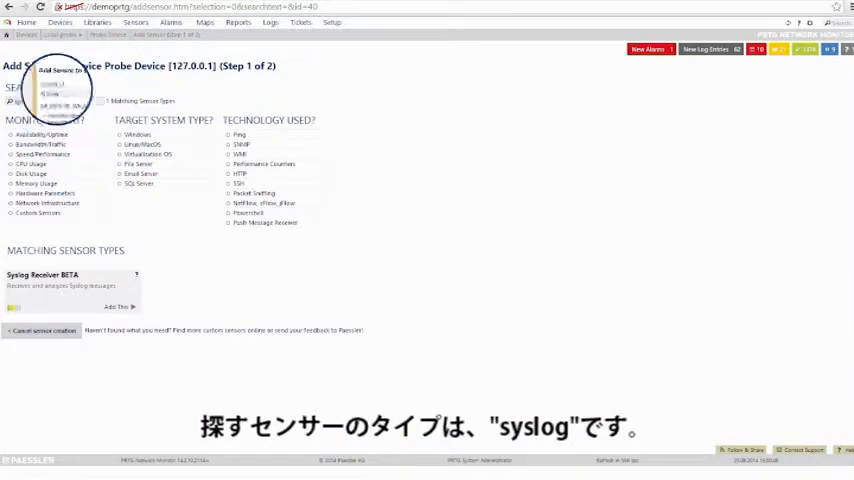
pyautogui.click(120, 306)
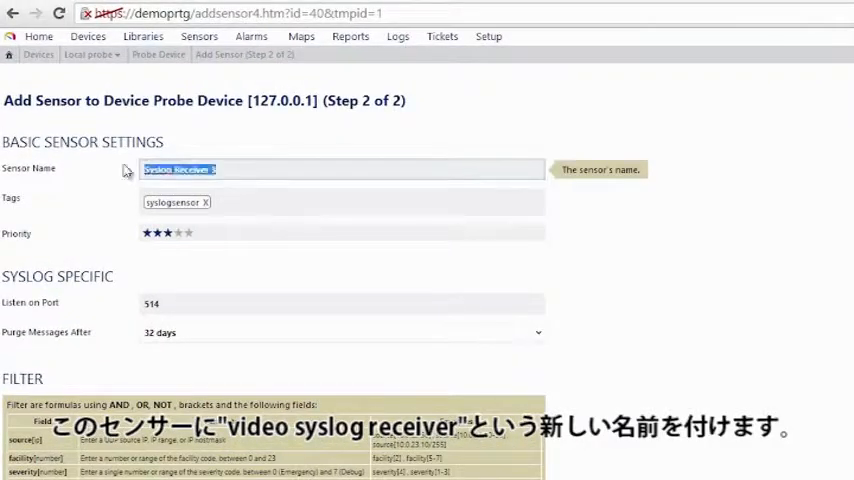
# Name the sensor 'Video Syslog Receiver', keeping the remaining settings at defaults.
pyautogui.write('Vido')
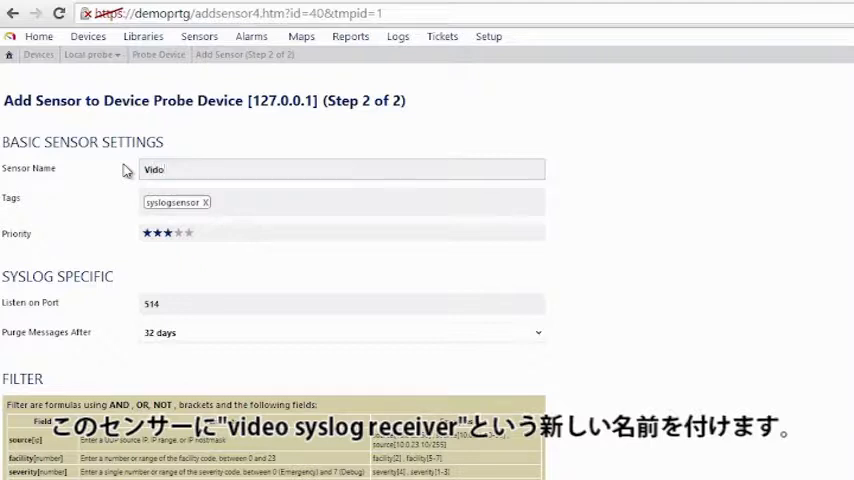
pyautogui.write('Video Syslog Receiver')
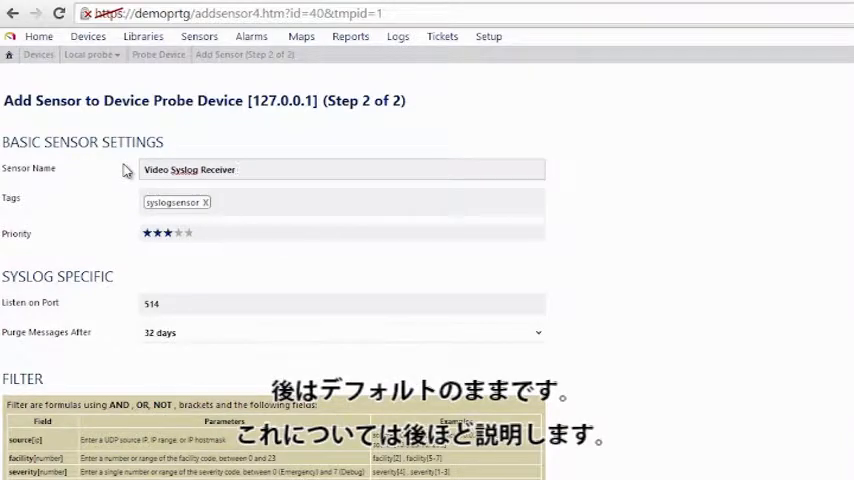
pyautogui.scroll(-3)
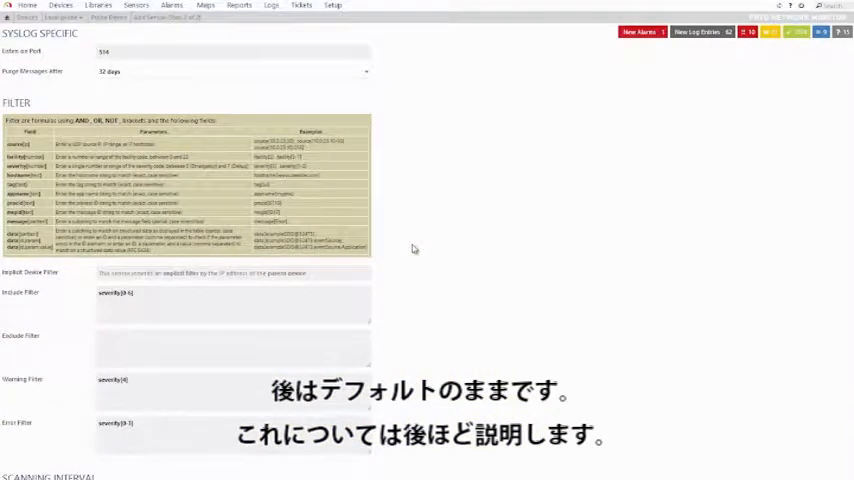